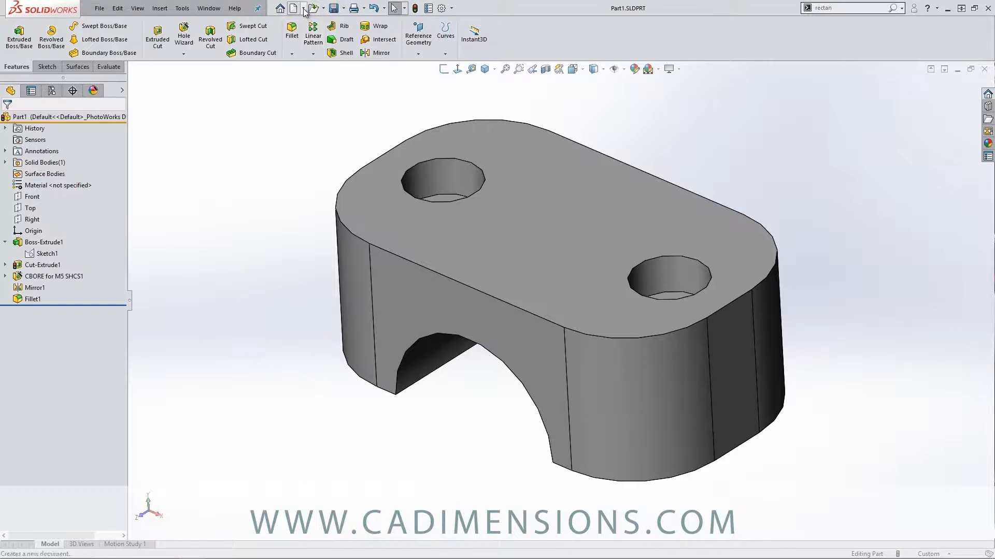
mouse_move(293, 8)
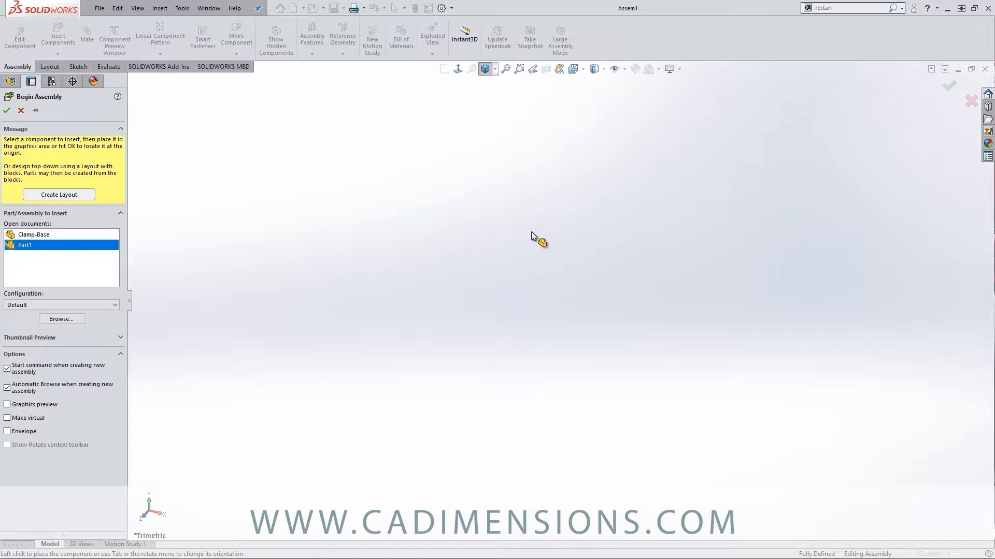
mouse_move(519, 230)
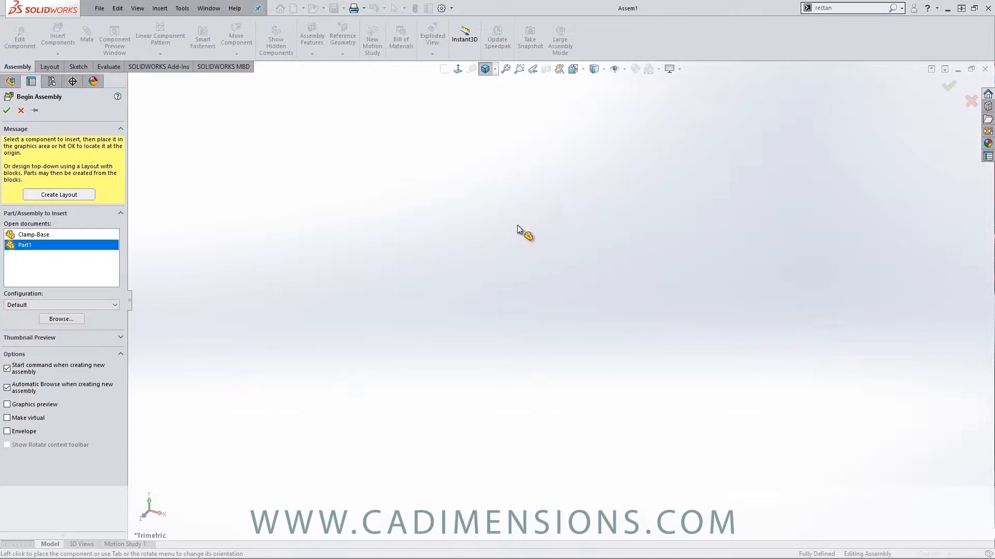
mouse_move(510, 251)
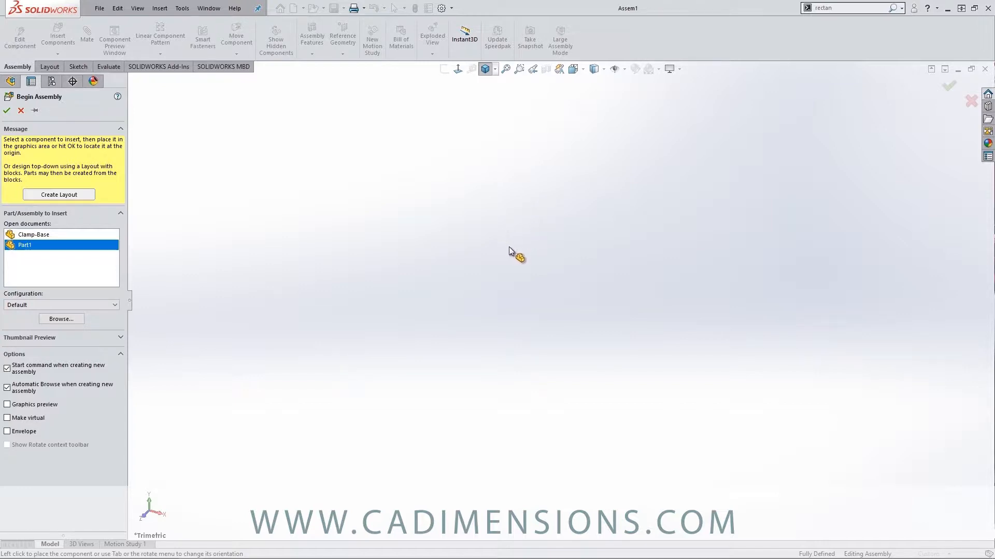
mouse_move(505, 245)
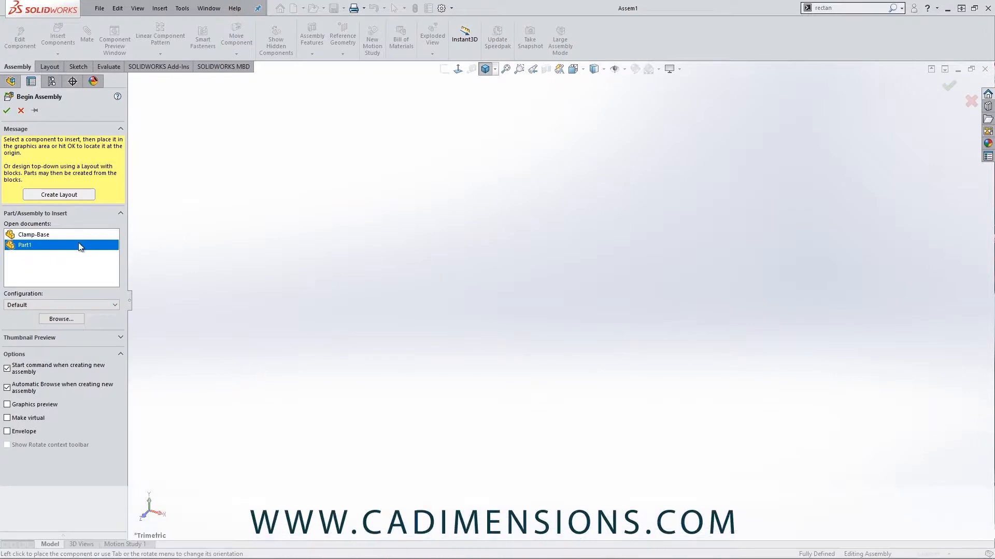
mouse_move(33, 247)
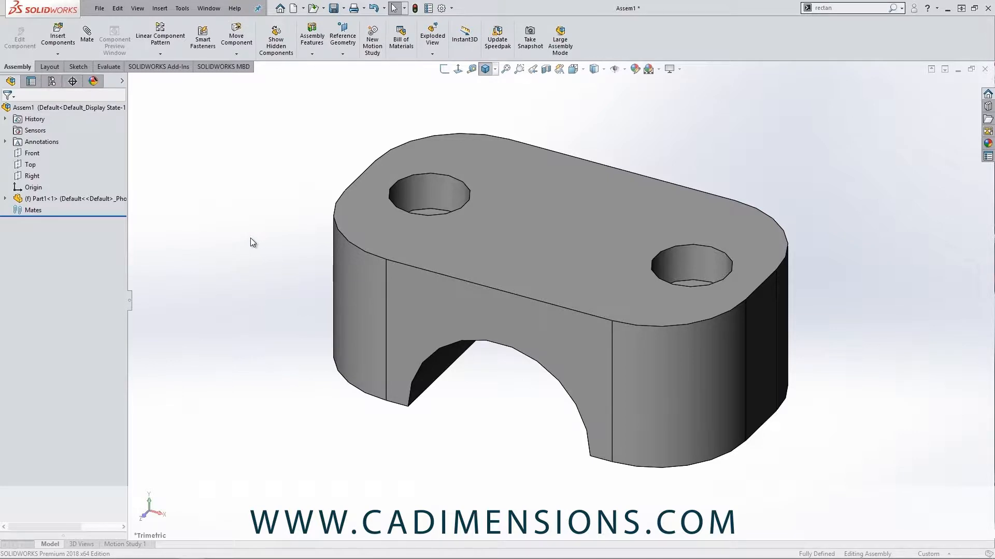
Step: Select Part1<1> in the tree and paste a second floating copy into the assembly
left_click(45, 199)
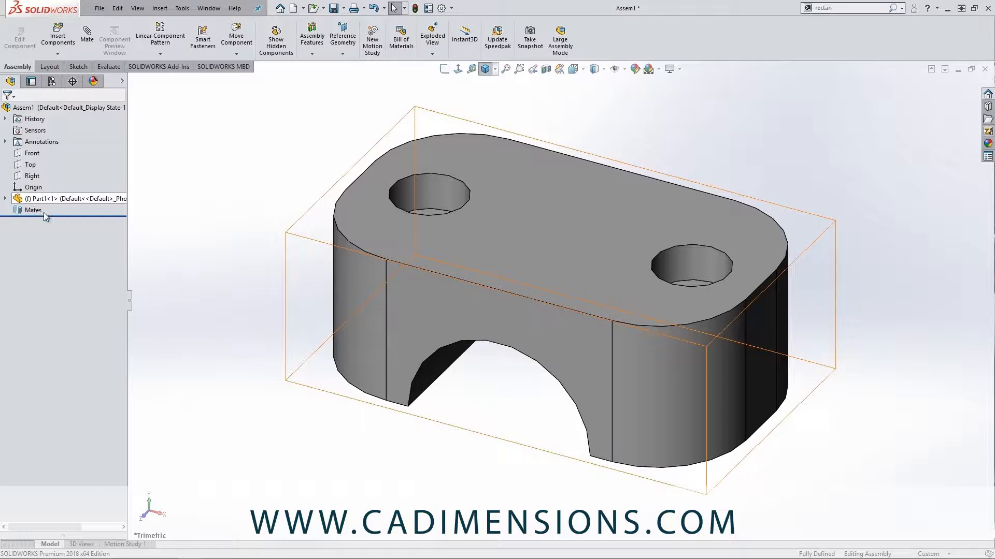
left_click(145, 254)
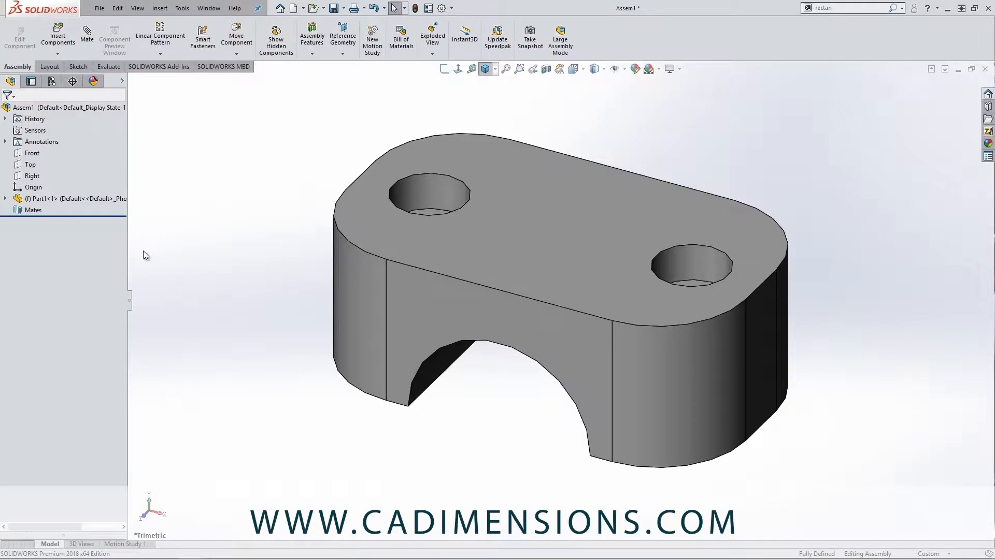
mouse_move(142, 253)
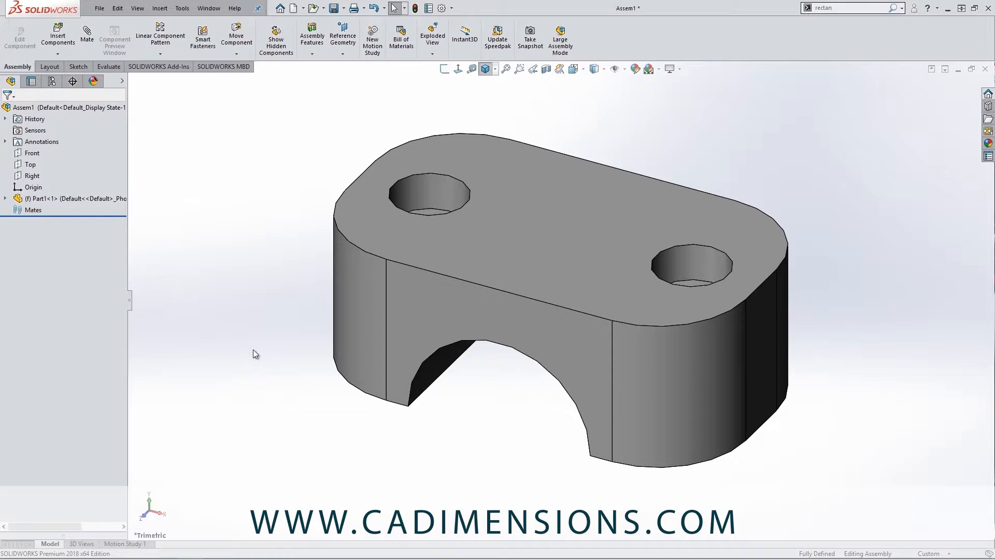
scroll("down", 3)
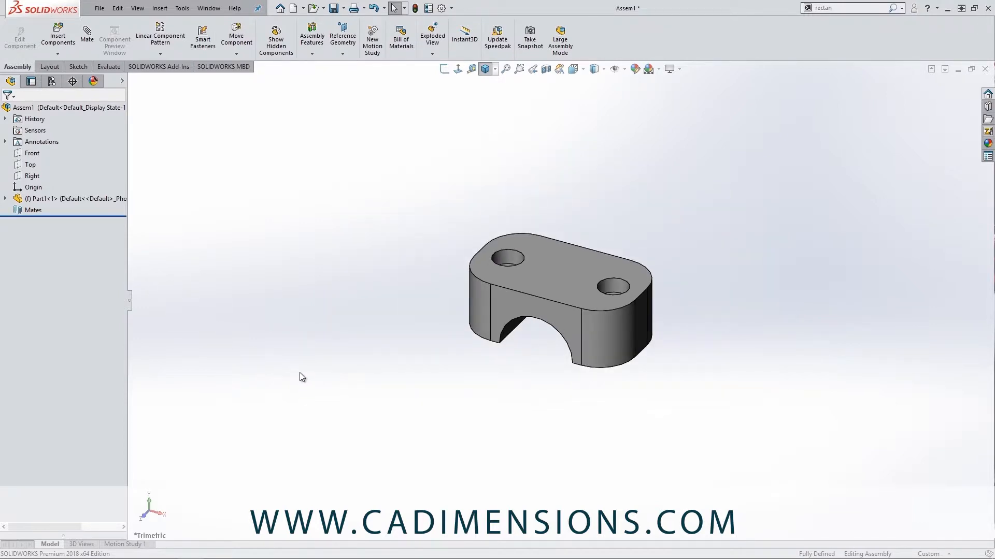
left_click(48, 199)
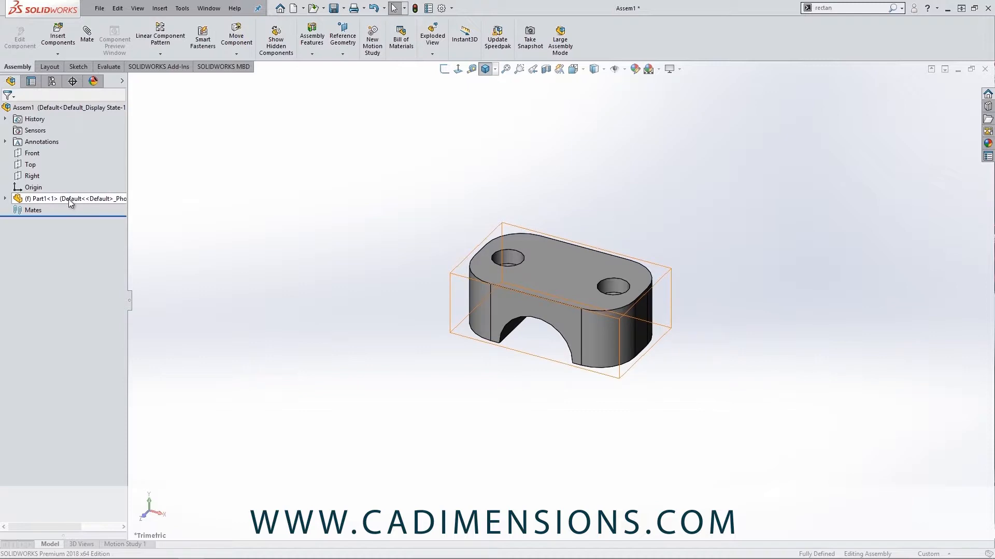
left_click(69, 199)
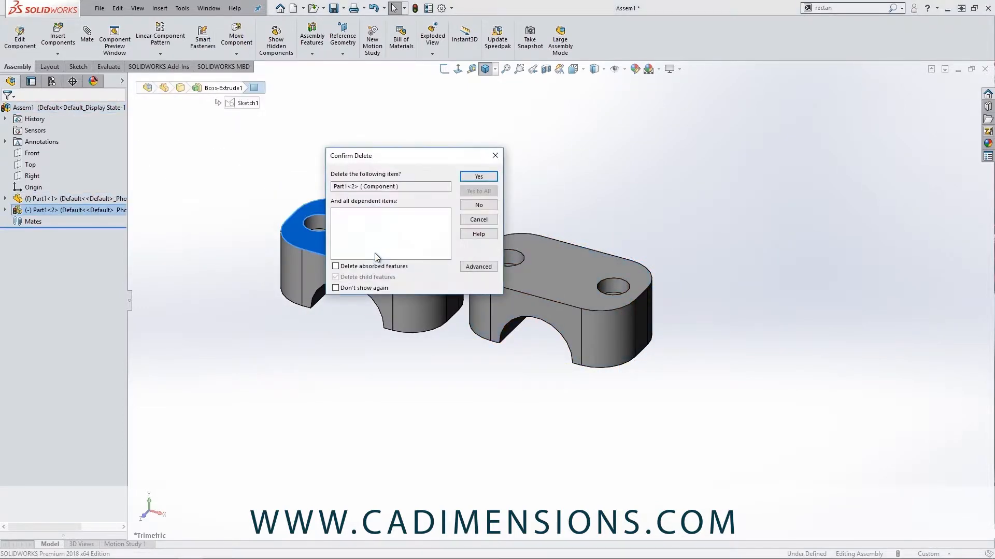
Step: Confirm deleting the extra Part1 copy, leaving only the original clamp part
left_click(478, 176)
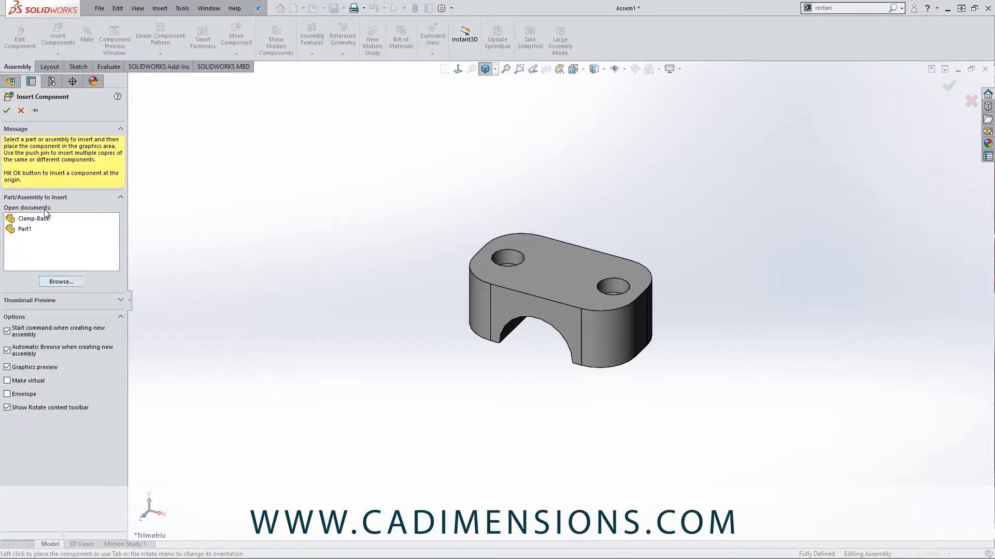
mouse_move(66, 242)
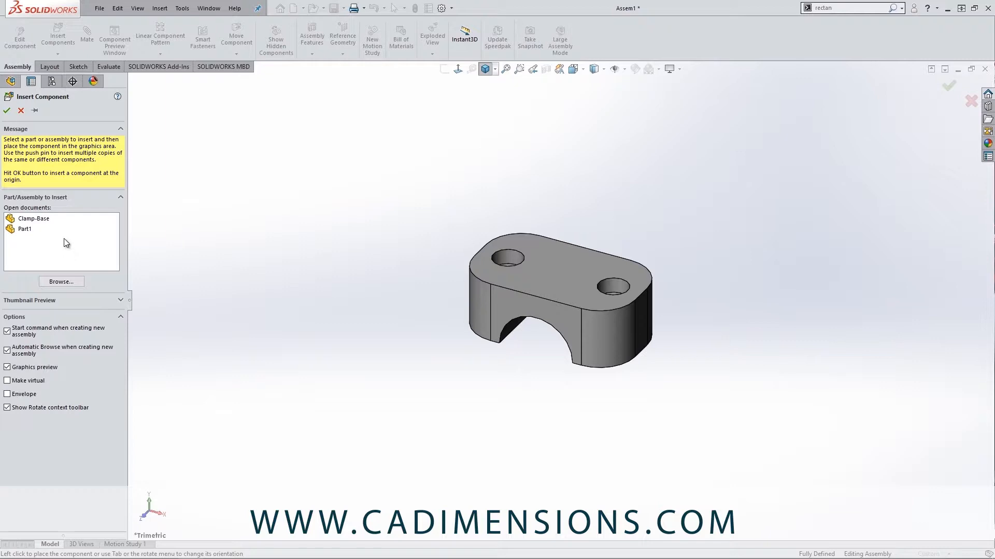
mouse_move(62, 282)
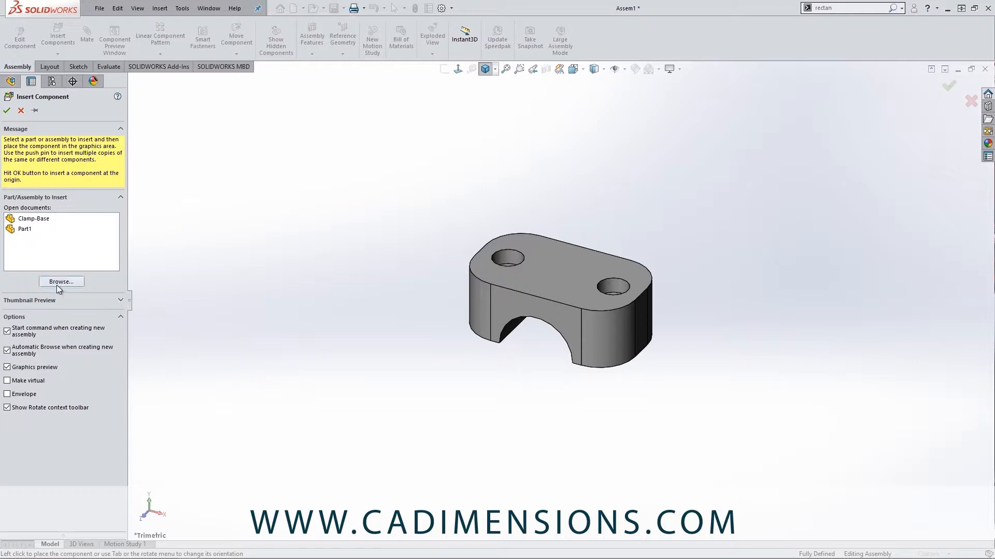
Step: Insert another Part1 from Open documents and place it in front of the first clamp
left_click(62, 282)
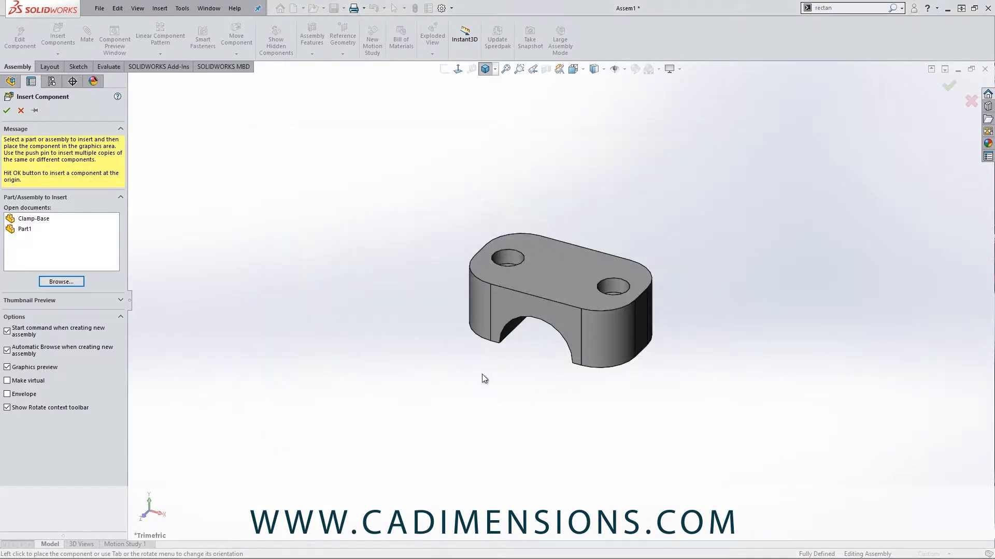
left_click(24, 229)
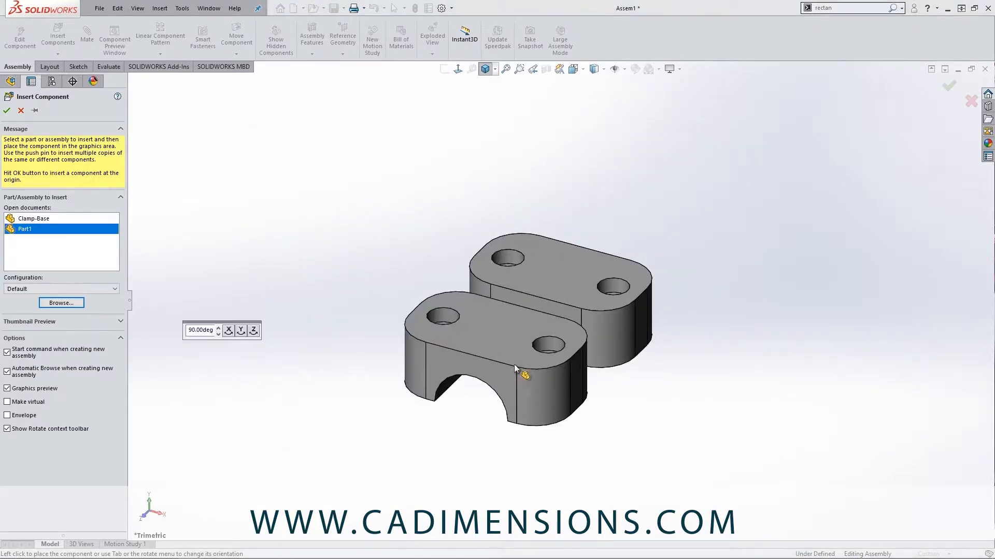
left_click(488, 392)
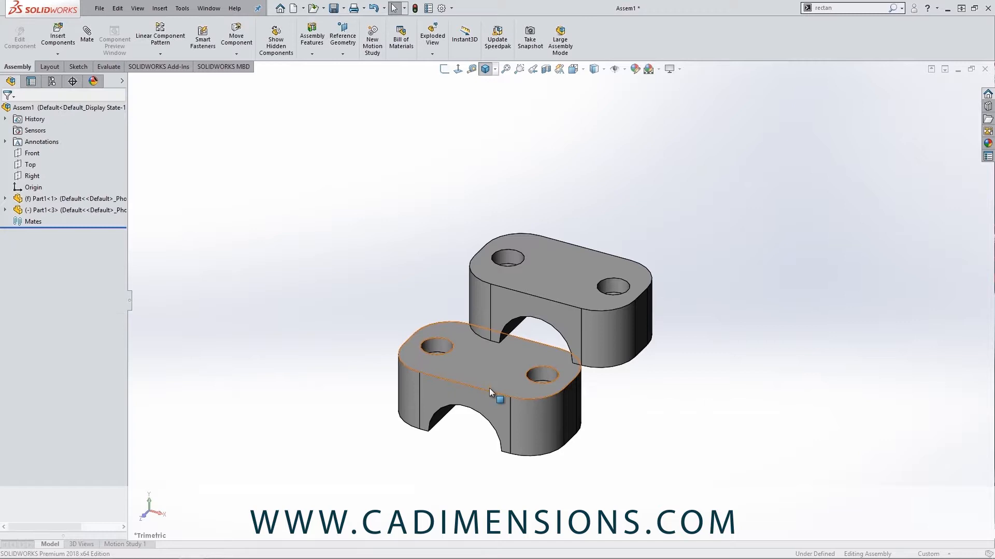
mouse_move(488, 389)
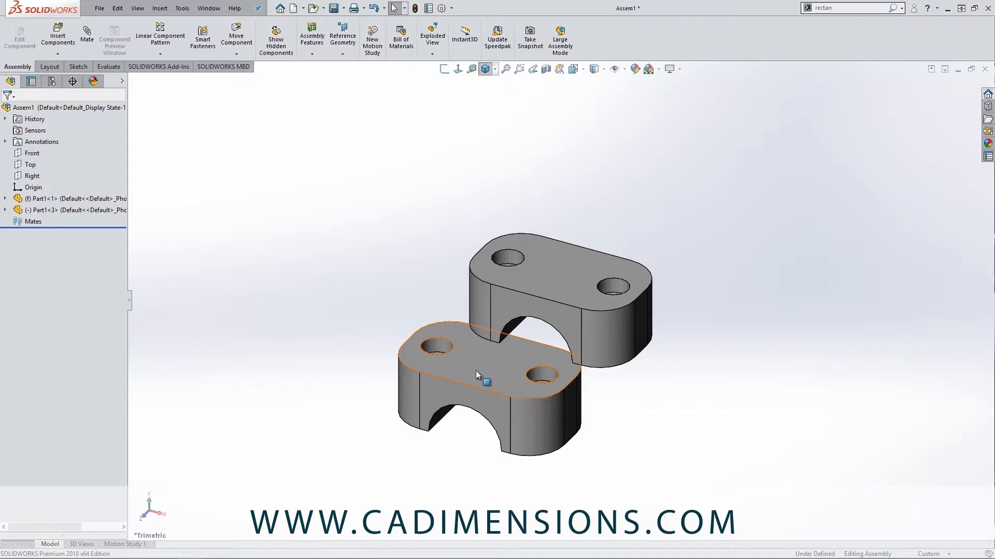
Step: Drag the second clamp piece aside and rotate it upside down with Move Component
left_click_drag(476, 374, 416, 391)
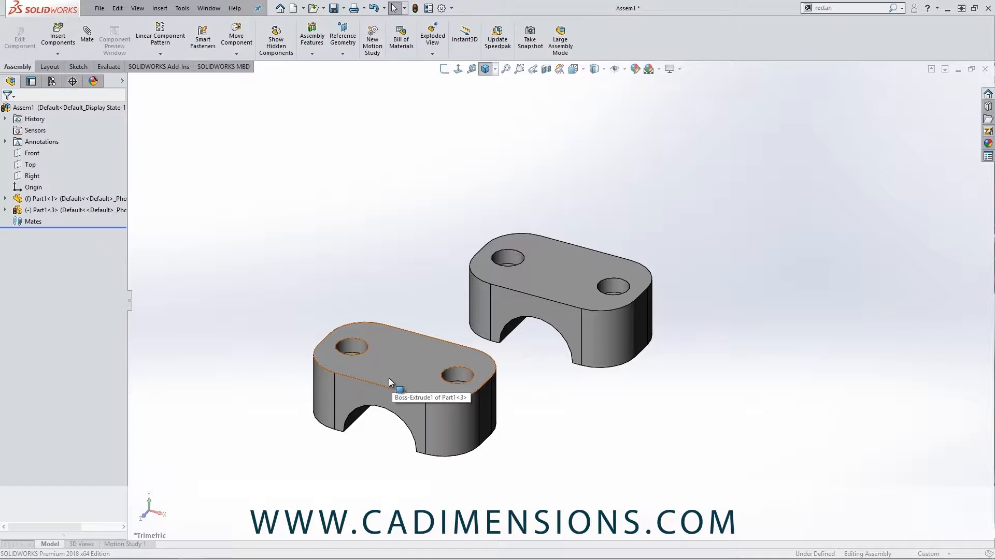
mouse_move(400, 369)
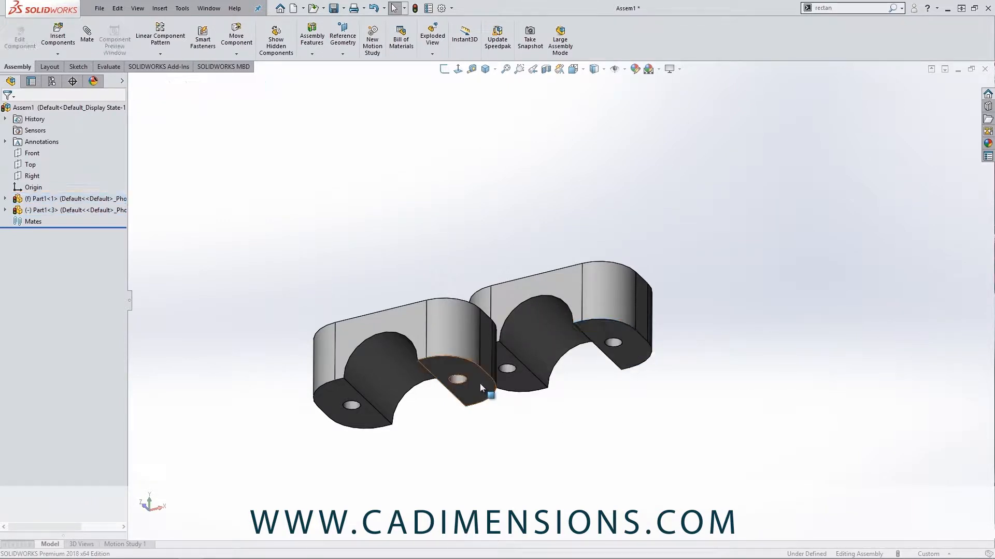
mouse_move(458, 379)
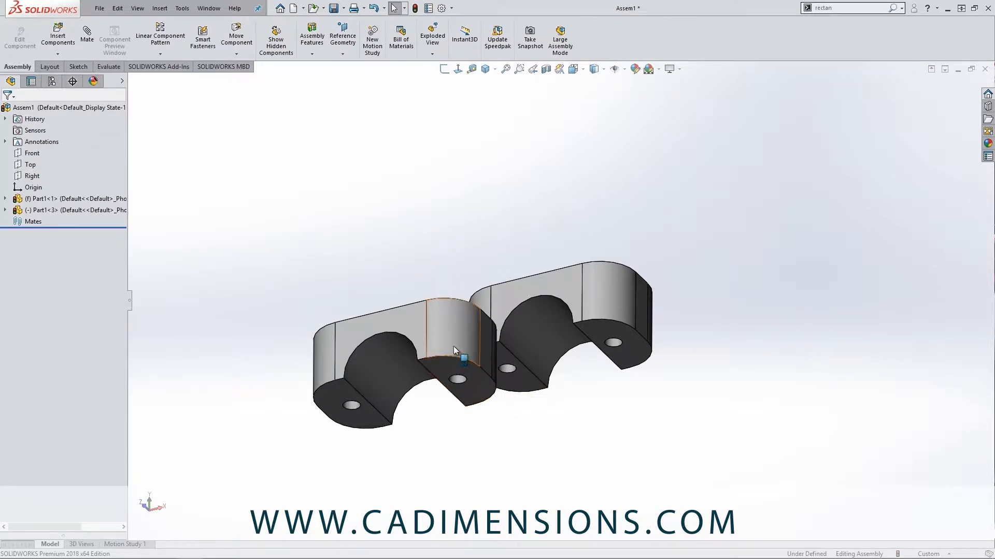
mouse_move(560, 359)
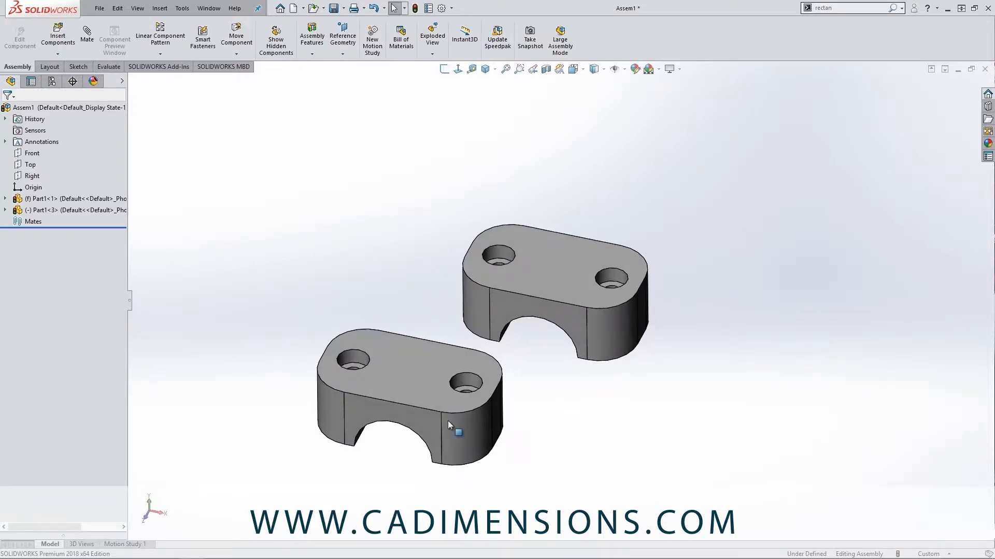
mouse_move(406, 376)
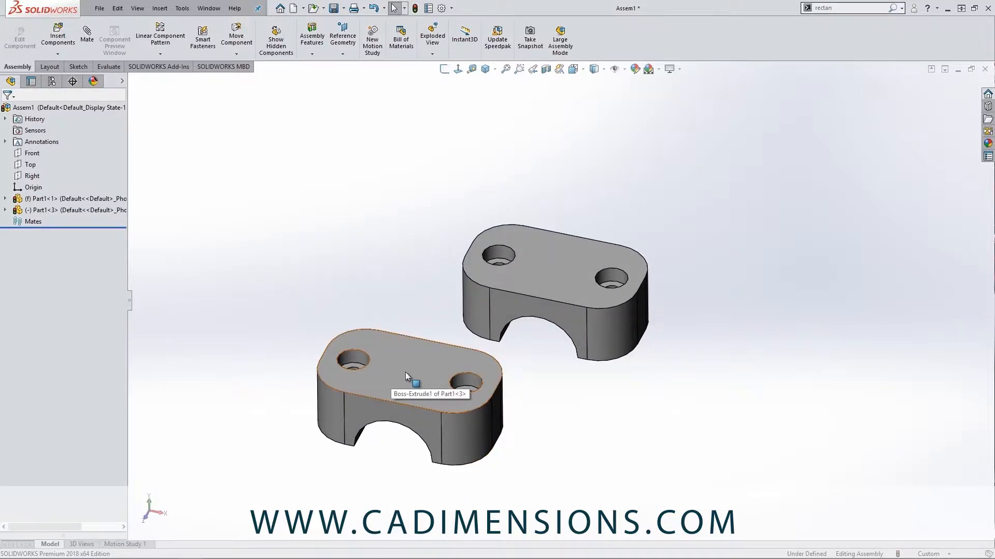
left_click(416, 383)
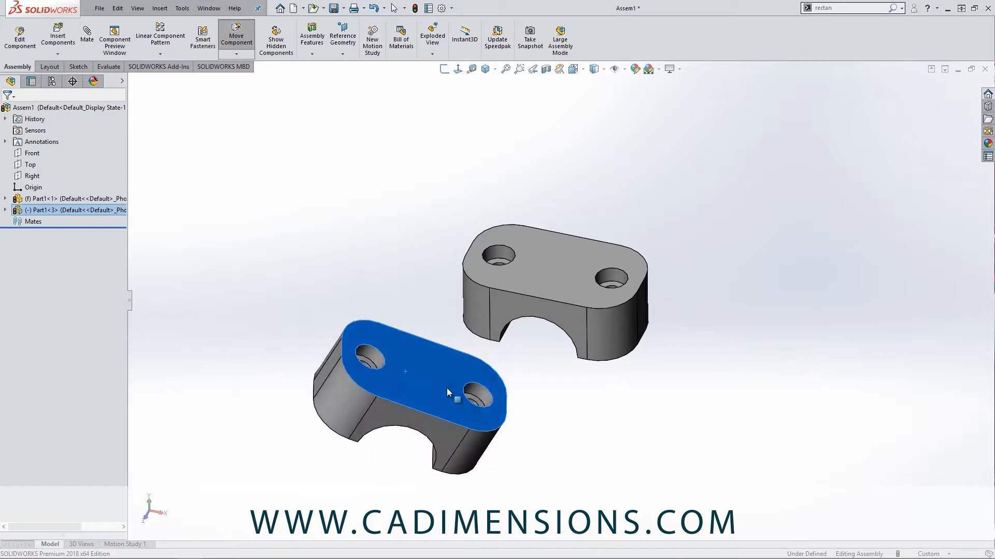
left_click_drag(448, 392, 374, 362)
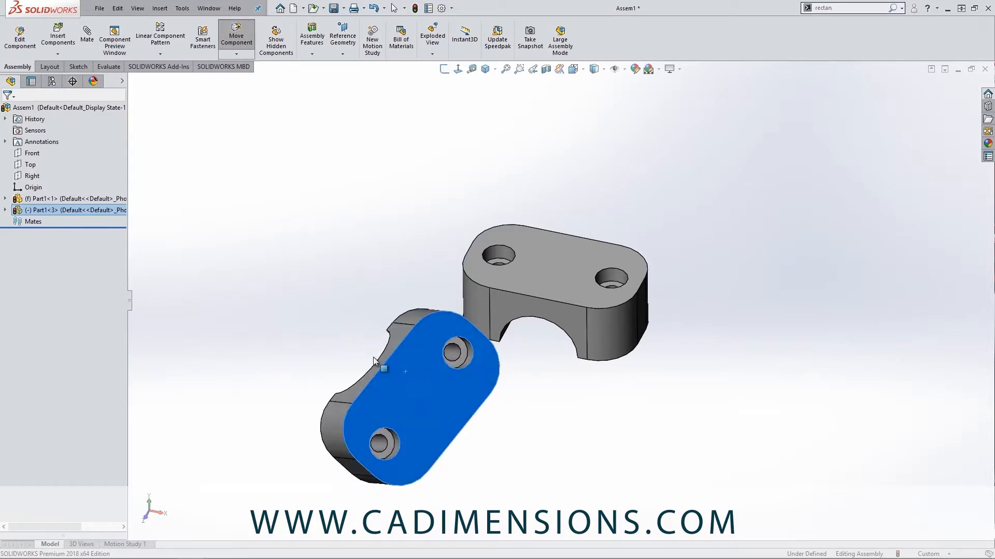
left_click_drag(406, 371, 390, 472)
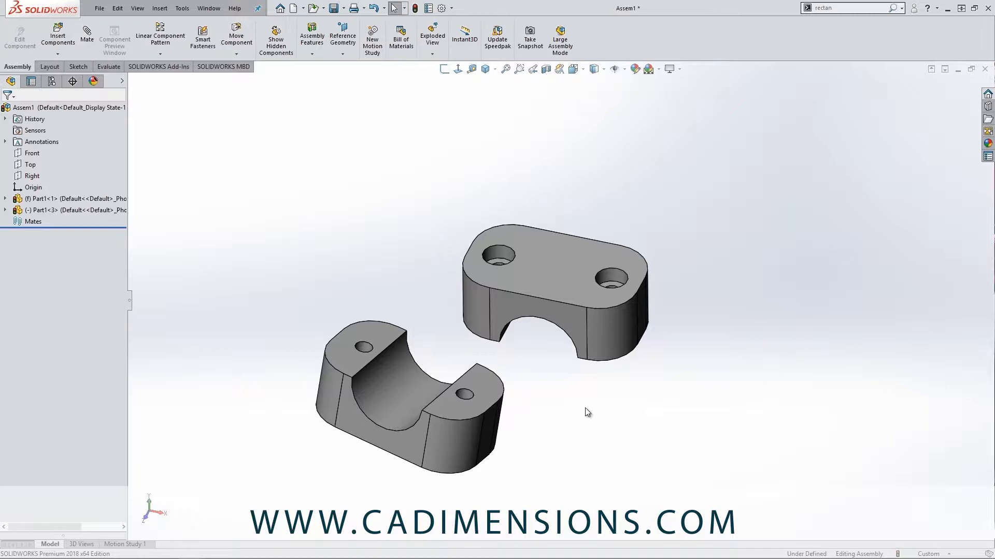
mouse_move(584, 411)
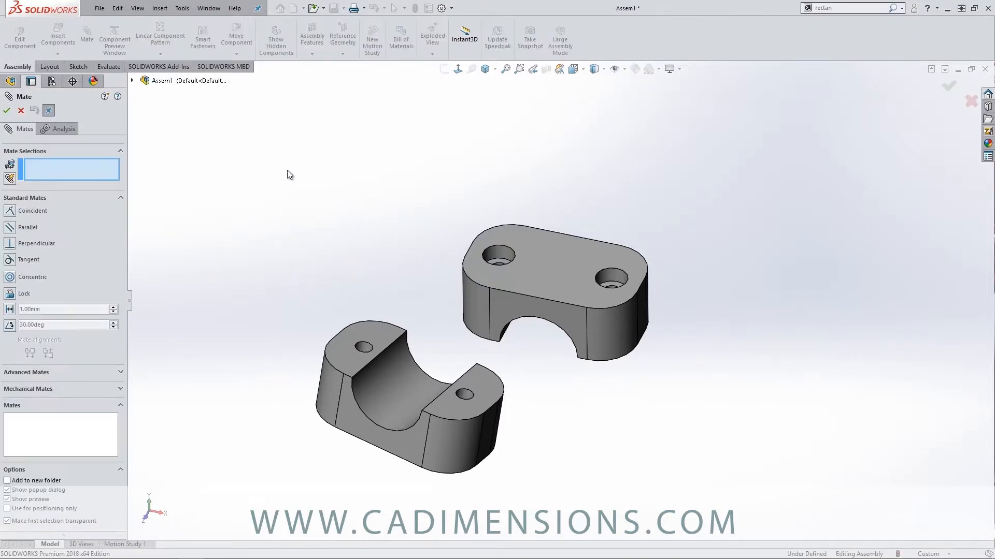
Step: Add coincident end-face, concentric bore and coincident side-face mates joining the two clamp halves
left_click(491, 390)
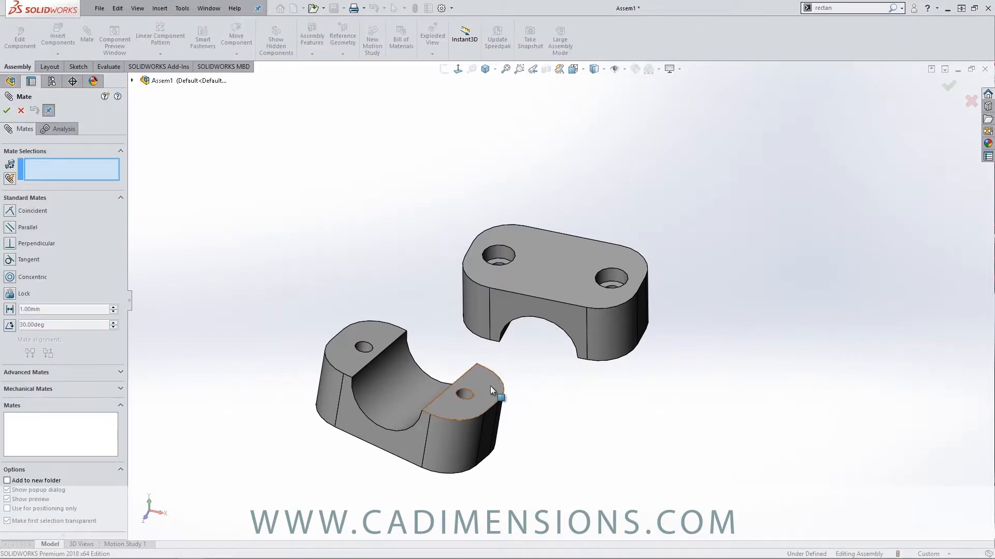
left_click(473, 394)
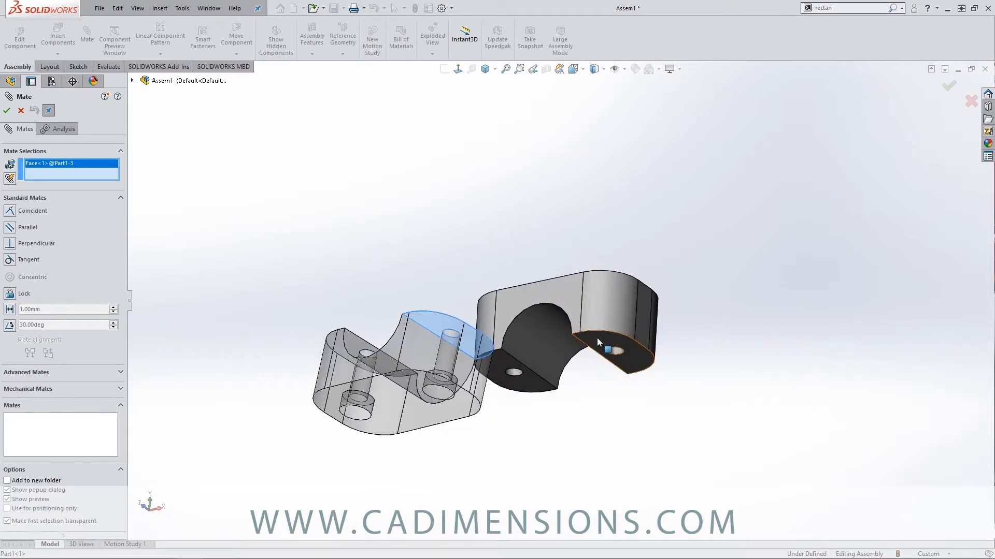
left_click(606, 349)
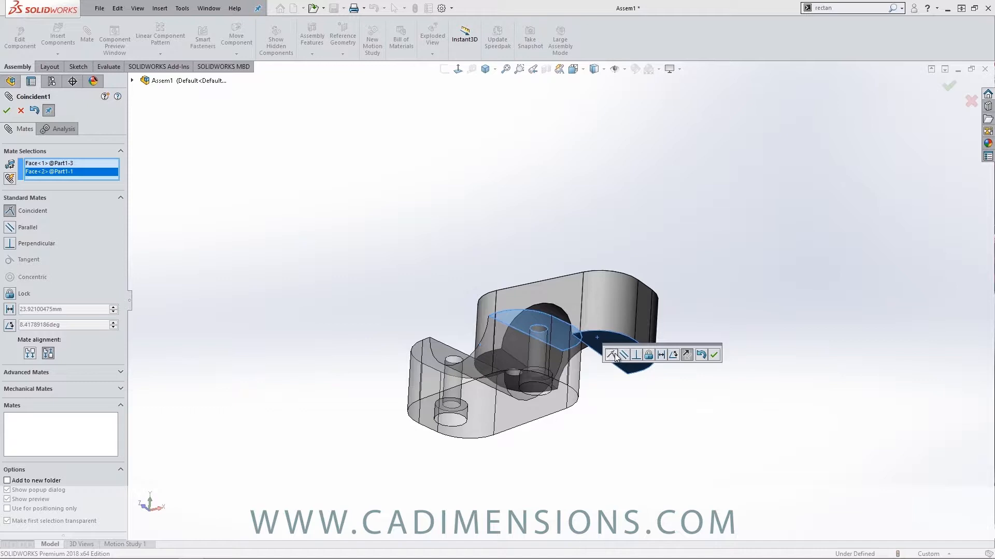
left_click(713, 354)
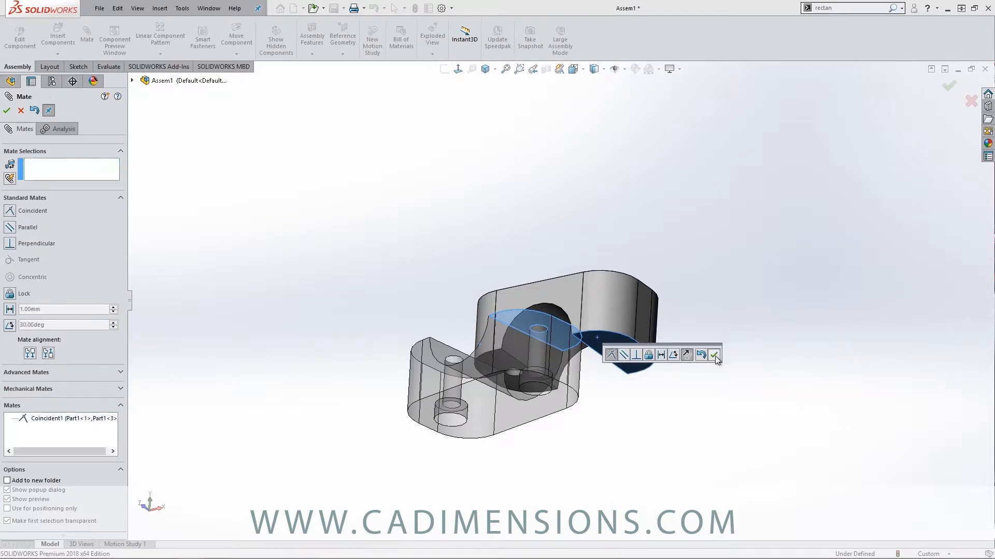
left_click(714, 354)
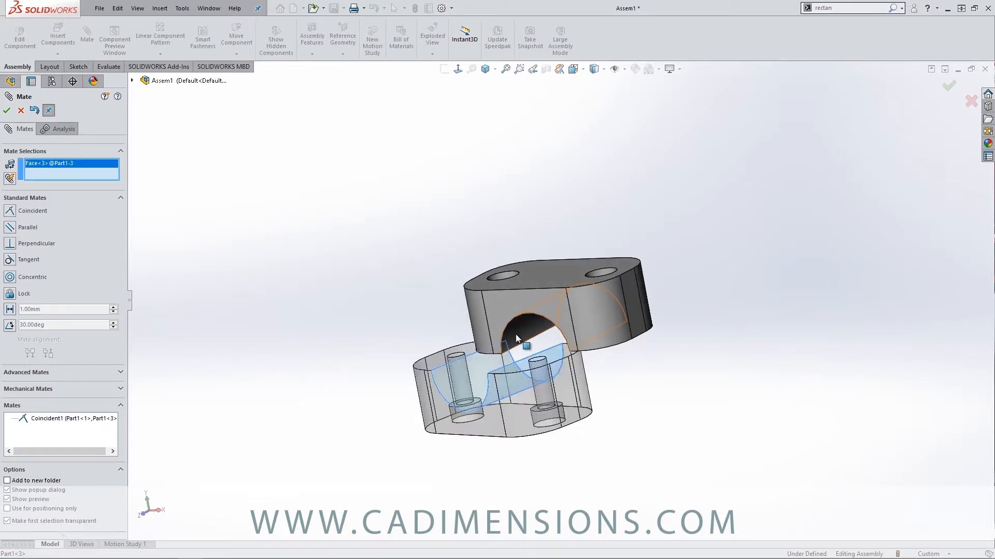
left_click(517, 340)
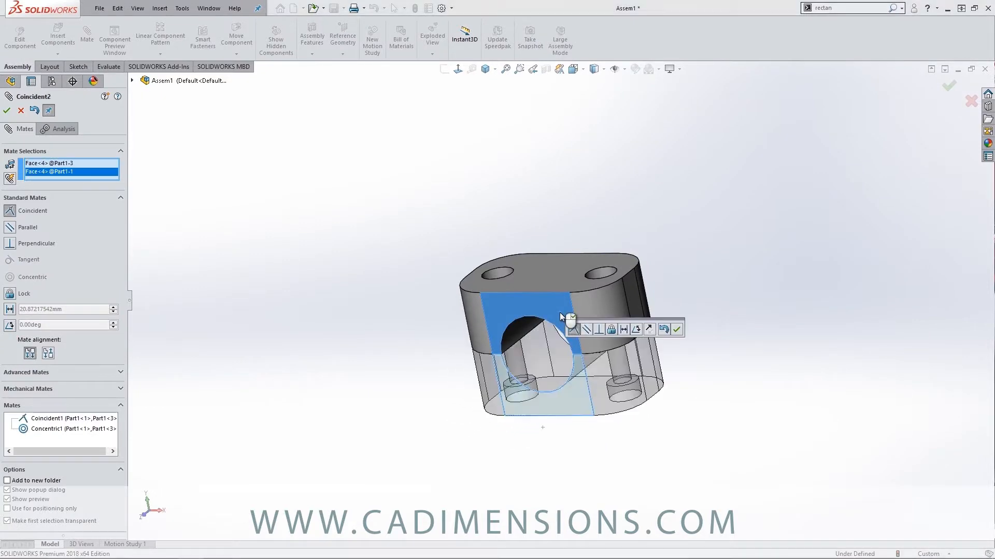
left_click(675, 330)
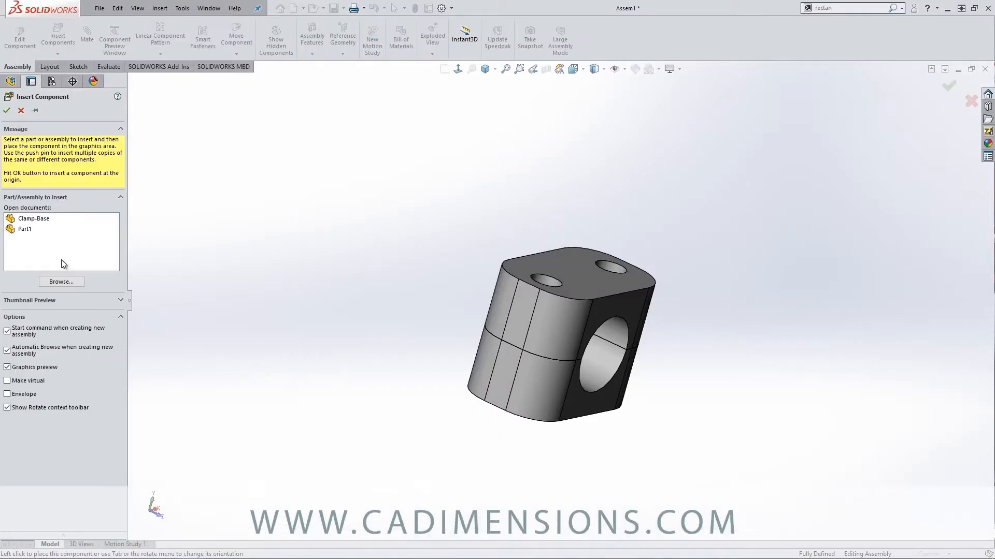
Step: Browse to the MiniGrab sub-assembly and place it with its tube through the clamp bore
left_click(61, 281)
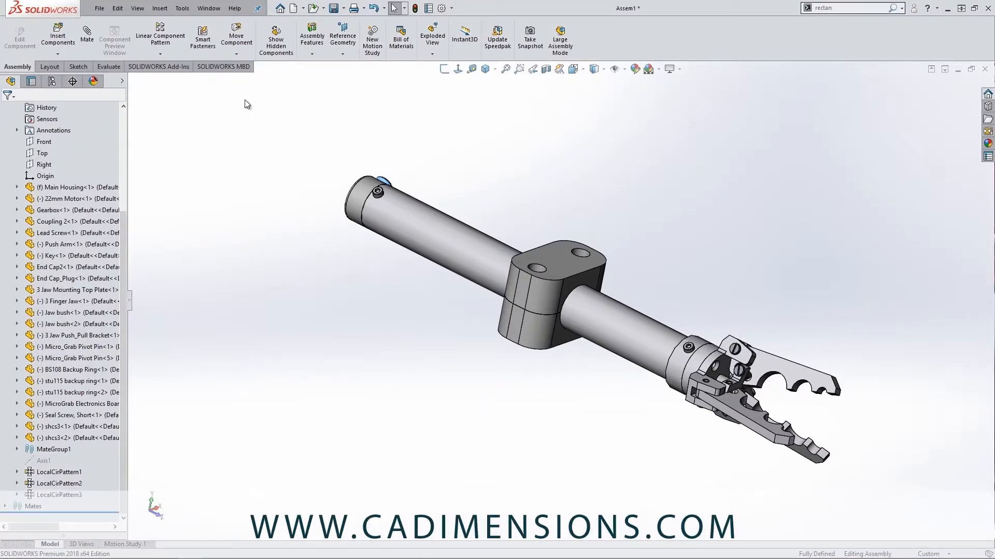
Step: Slide the clamp along the tube with Stop at collision until it rests against the tube's end
left_click(236, 37)
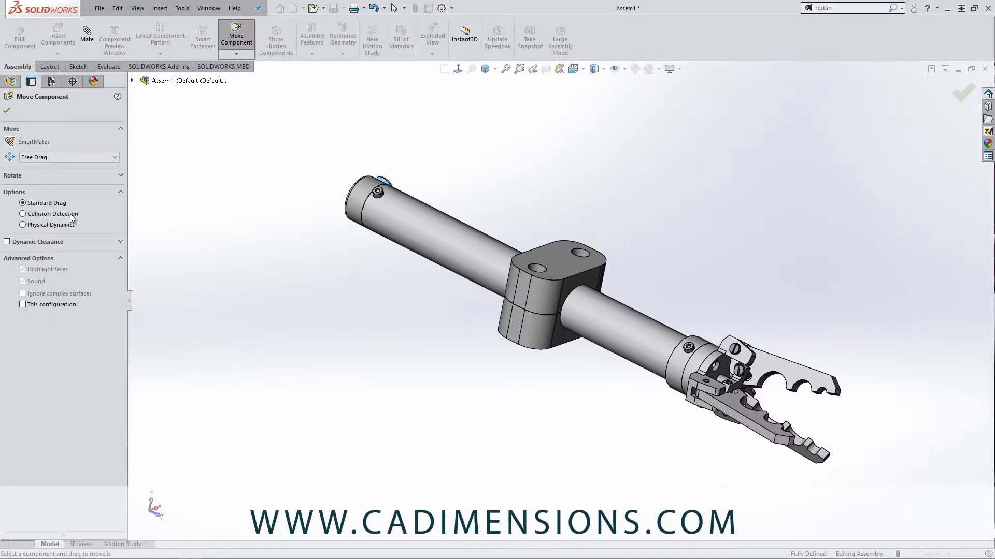
left_click(23, 214)
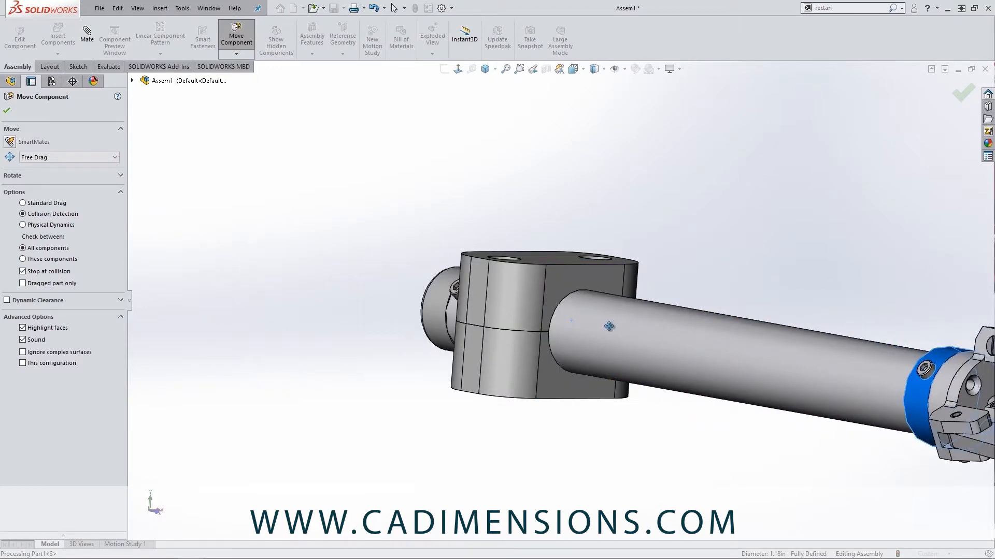
left_click_drag(609, 326, 711, 302)
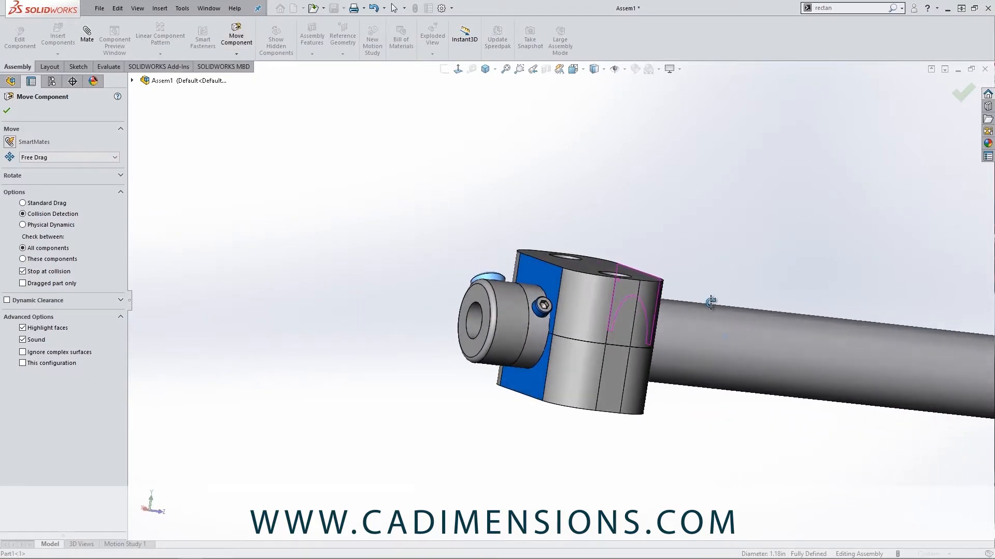
left_click_drag(711, 304, 638, 289)
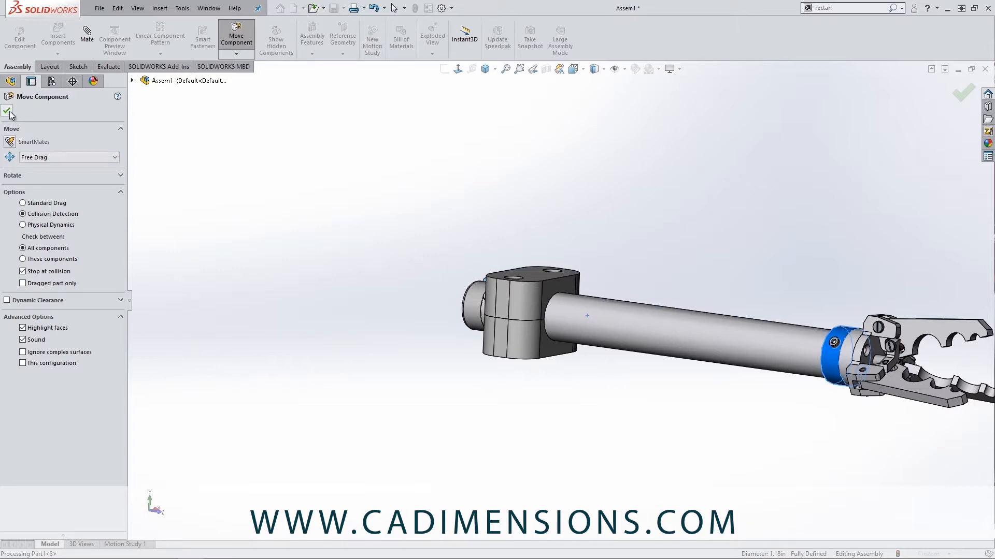
left_click(10, 109)
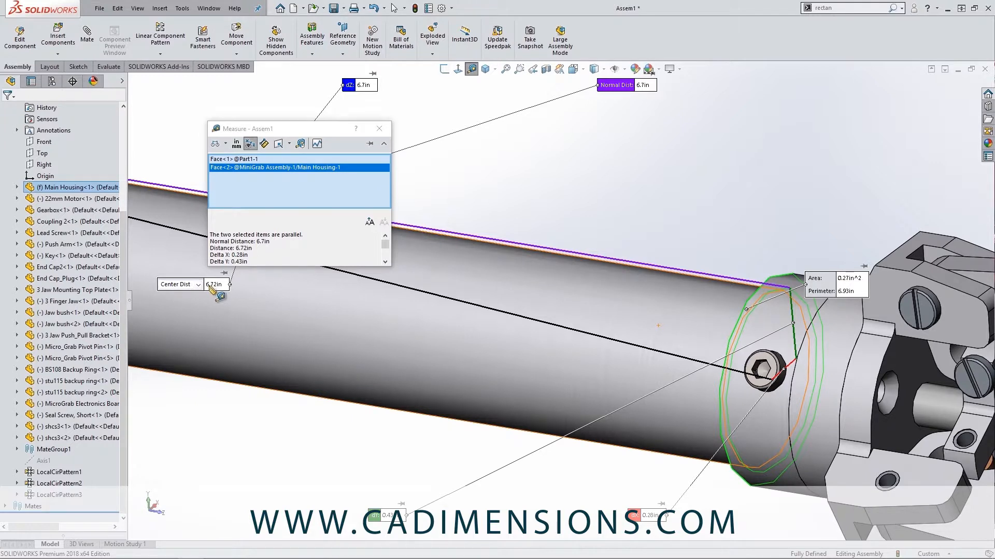
mouse_move(380, 158)
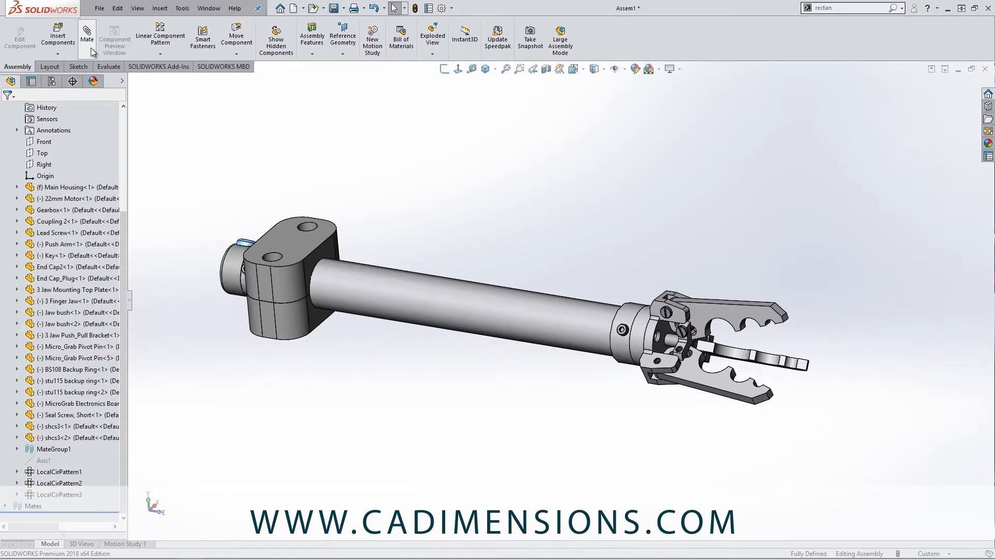
Step: Add a limit Distance mate between the clamp face and Main Housing face with value .72
left_click(86, 36)
type("0")
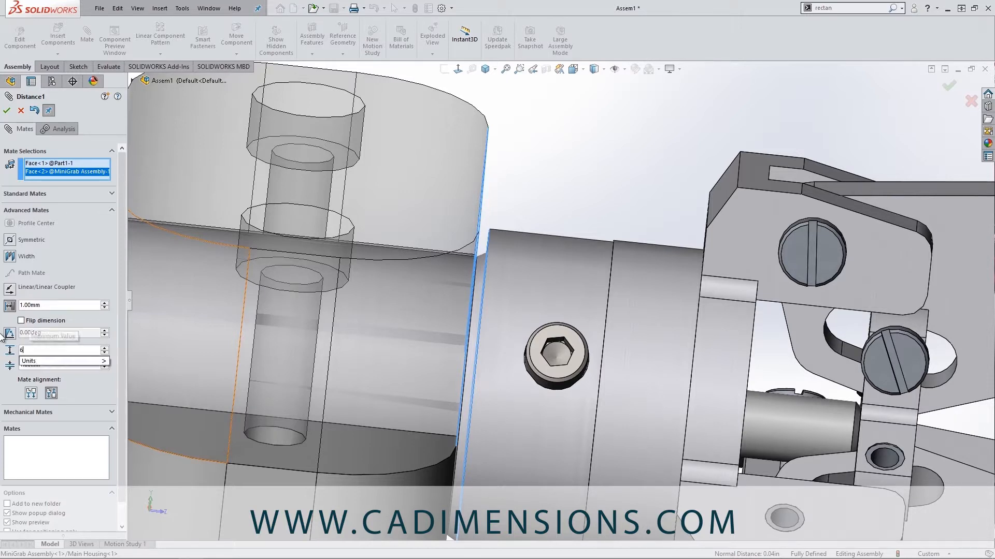
type(".72")
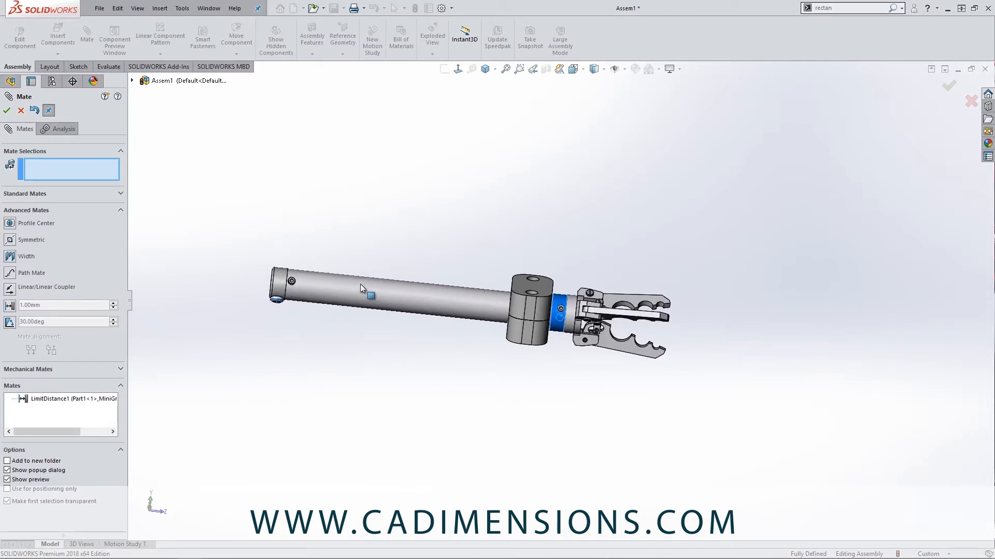
left_click(6, 111)
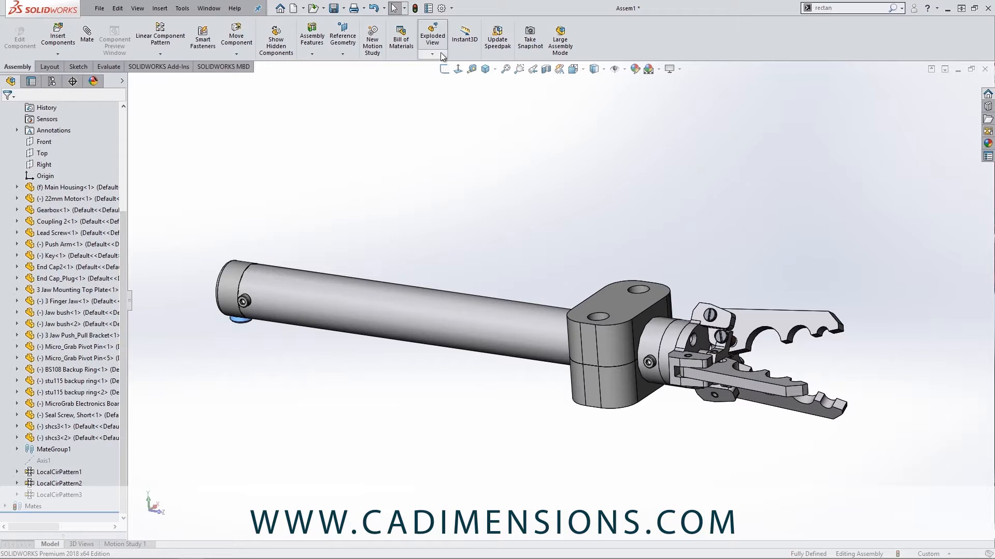
Step: Create an exploded view lifting the upper clamp half along Y above the tube
left_click(432, 36)
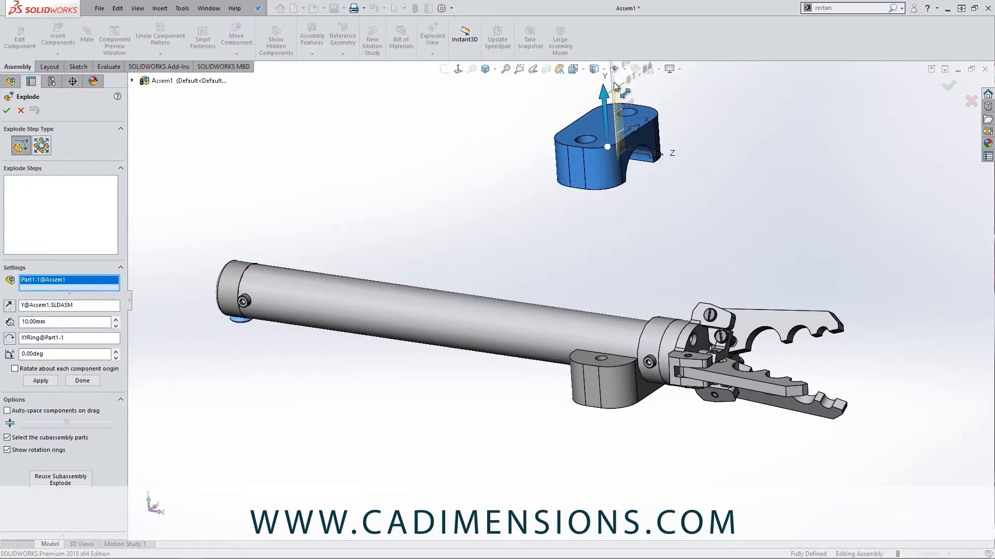
left_click(7, 110)
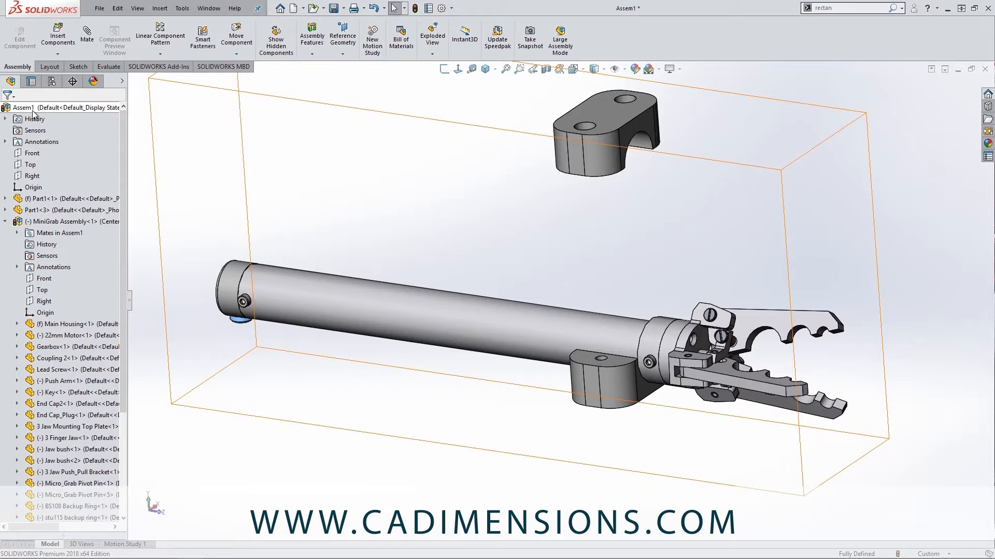
Step: Play Animate collapse on Assem1, then close the Animation Controller
right_click(22, 106)
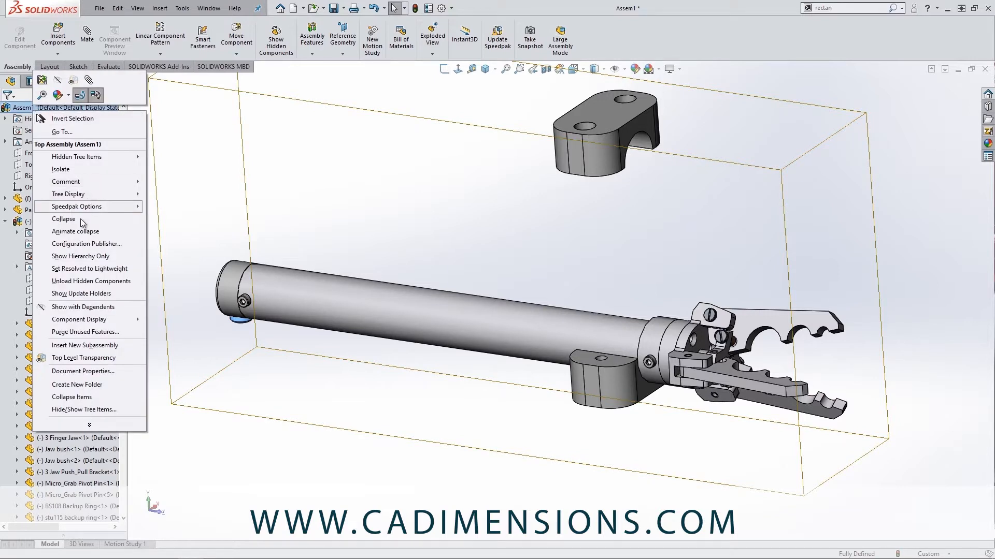
left_click(63, 218)
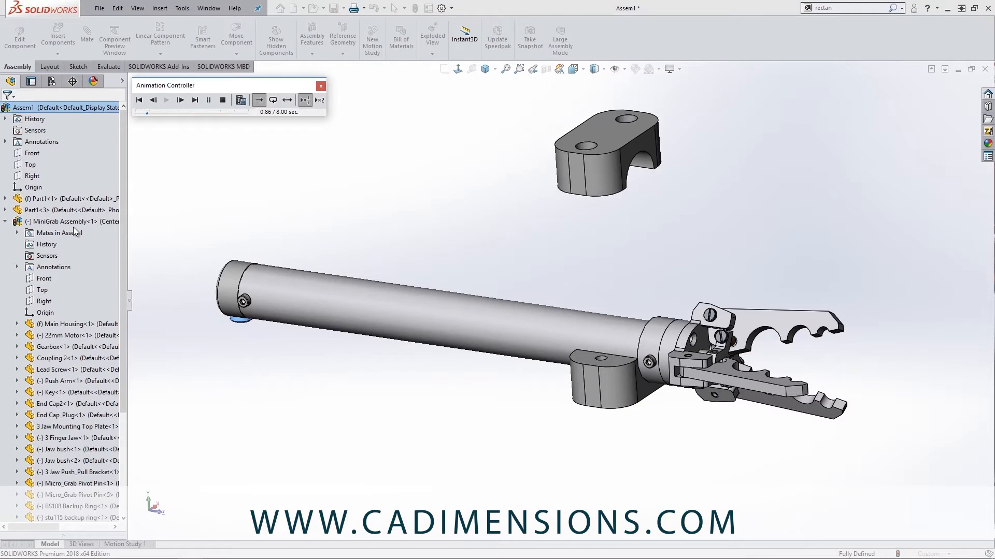
left_click(180, 100)
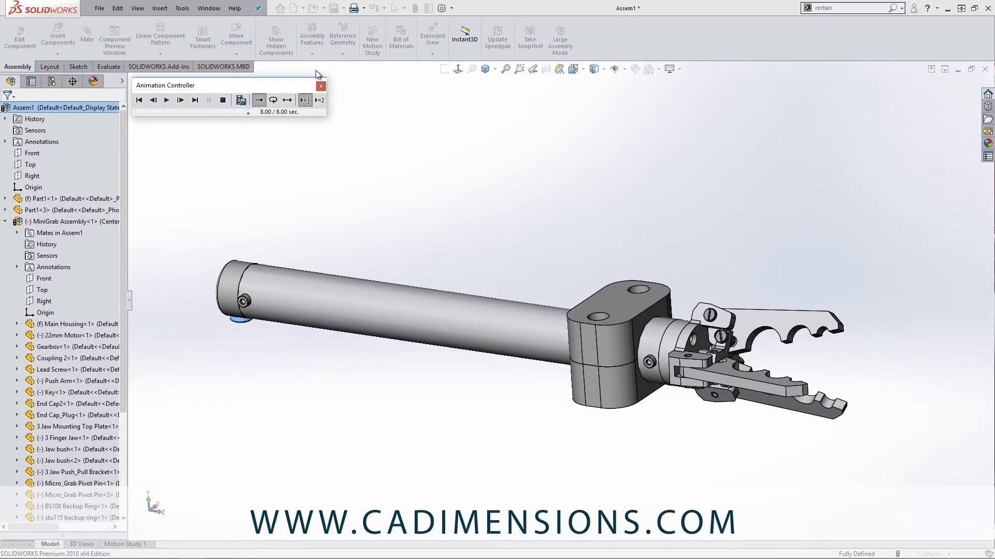
mouse_move(241, 100)
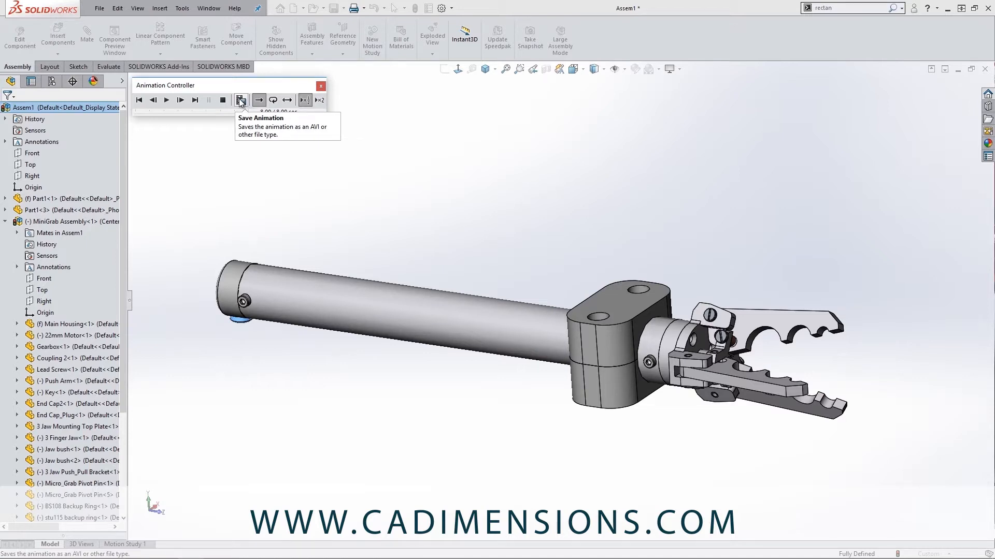
left_click(321, 86)
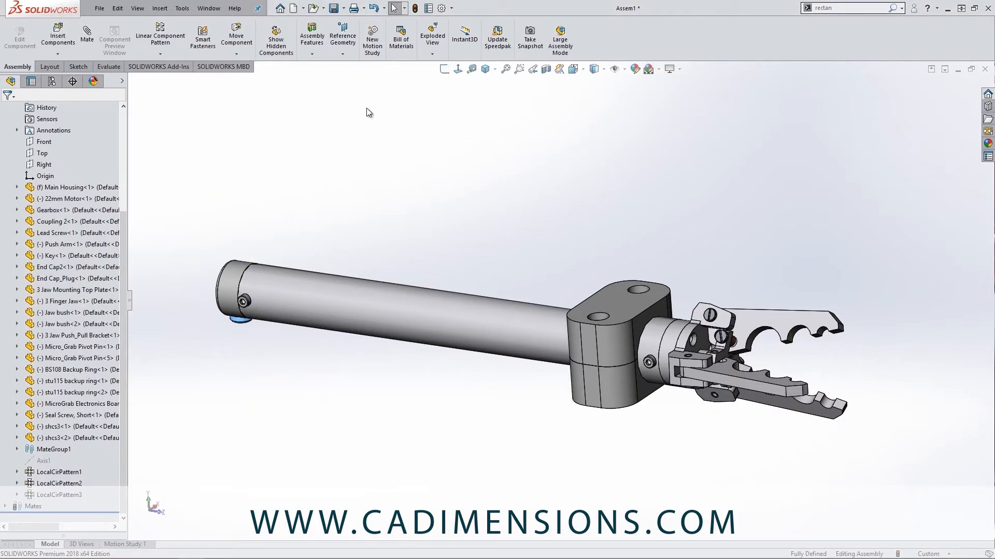
mouse_move(336, 110)
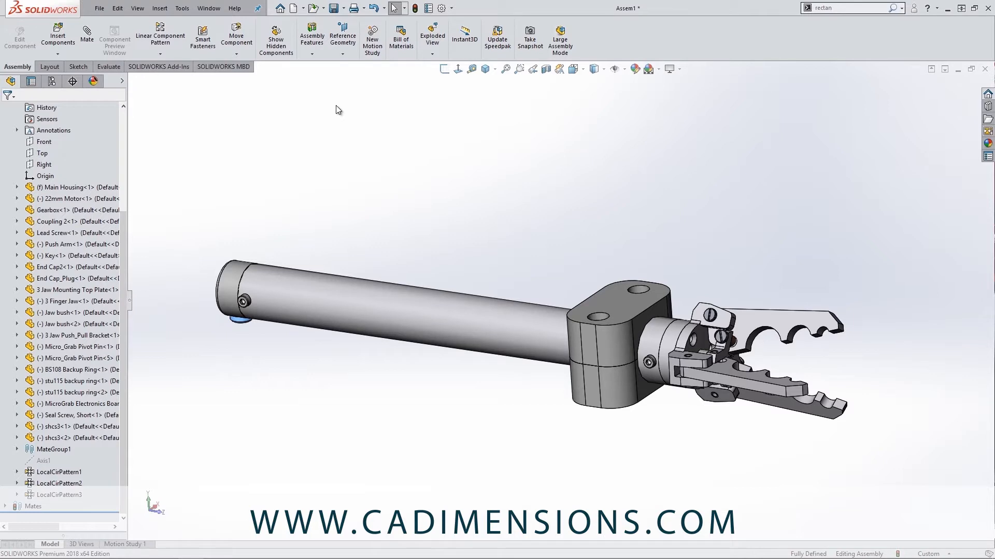
Step: Run Interference Detection from the Evaluate tools and calculate over the whole assembly
left_click(109, 66)
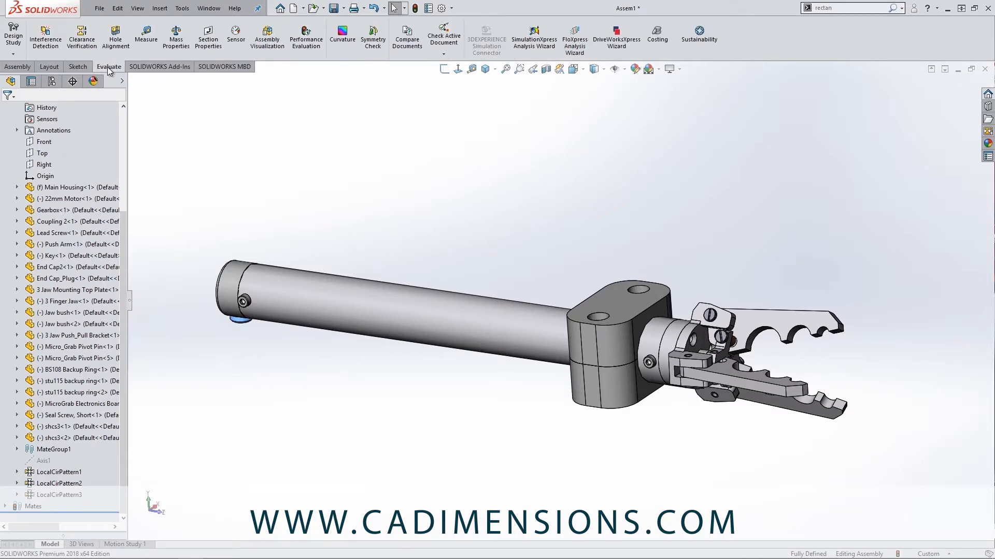
left_click(45, 35)
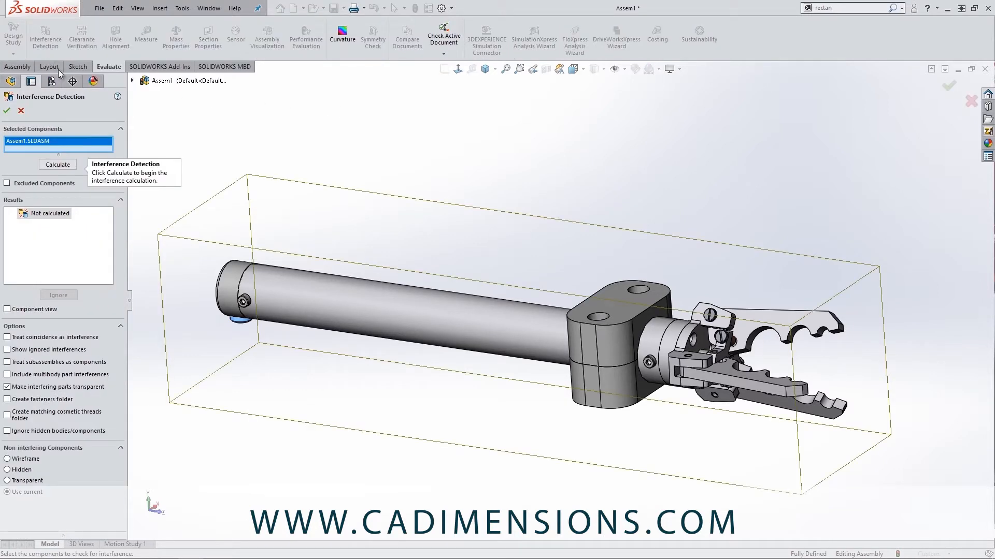
left_click(57, 165)
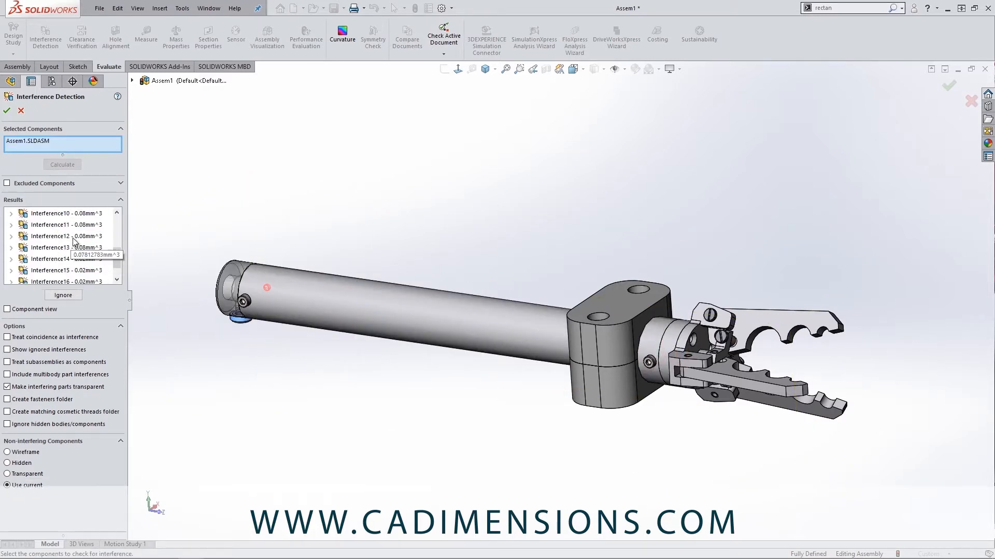
Step: Inspect two of the listed small overlapping volumes, then dismiss the interference results
left_click(63, 248)
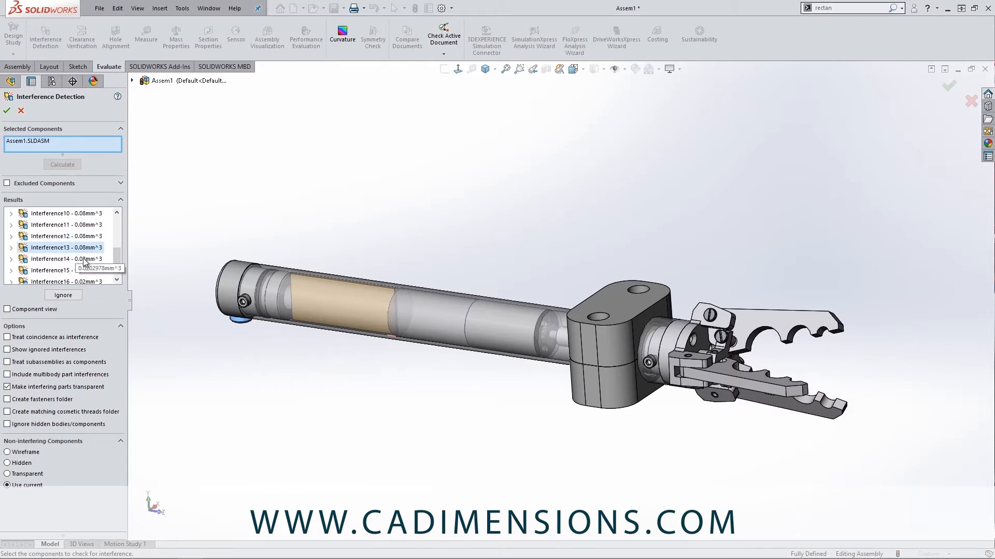
left_click(60, 259)
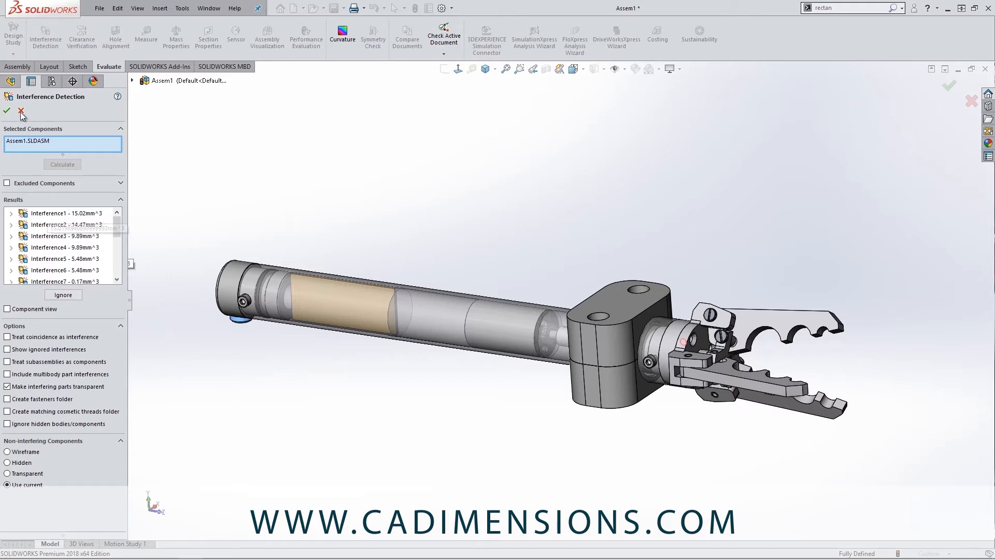
left_click(21, 112)
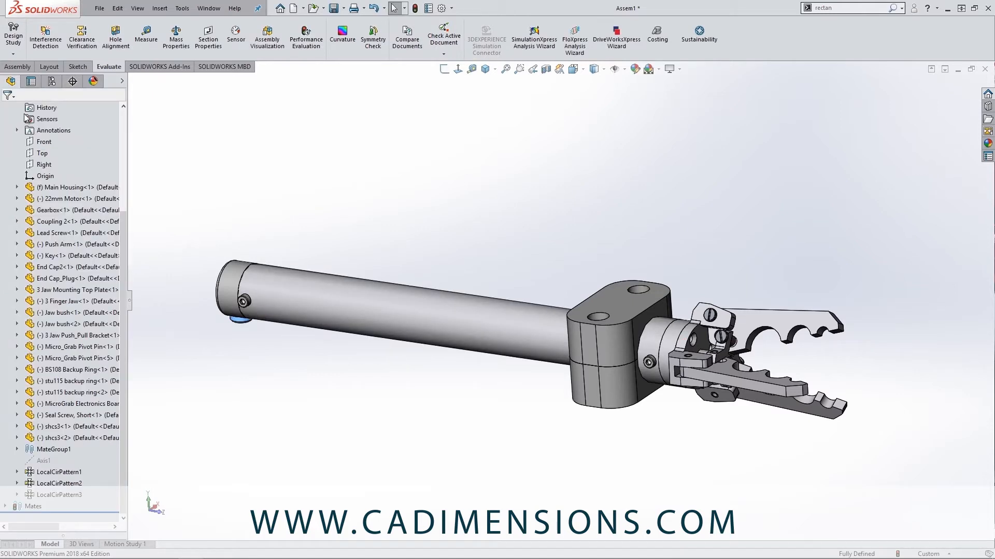
mouse_move(115, 36)
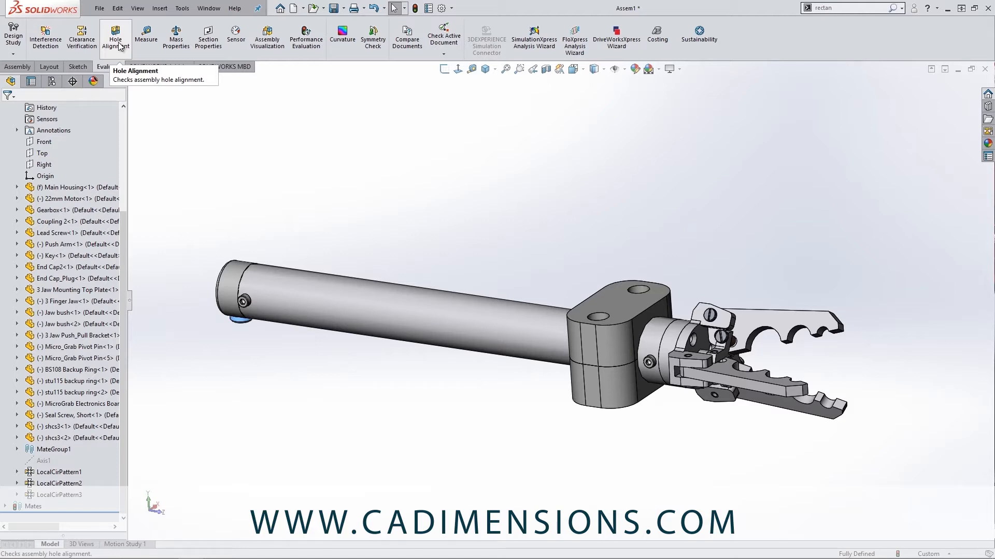
mouse_move(281, 131)
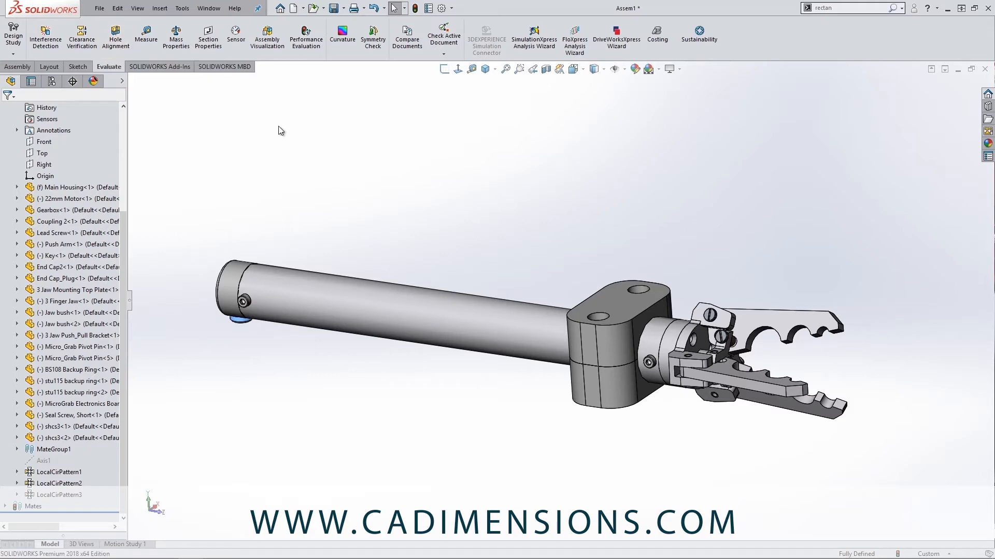